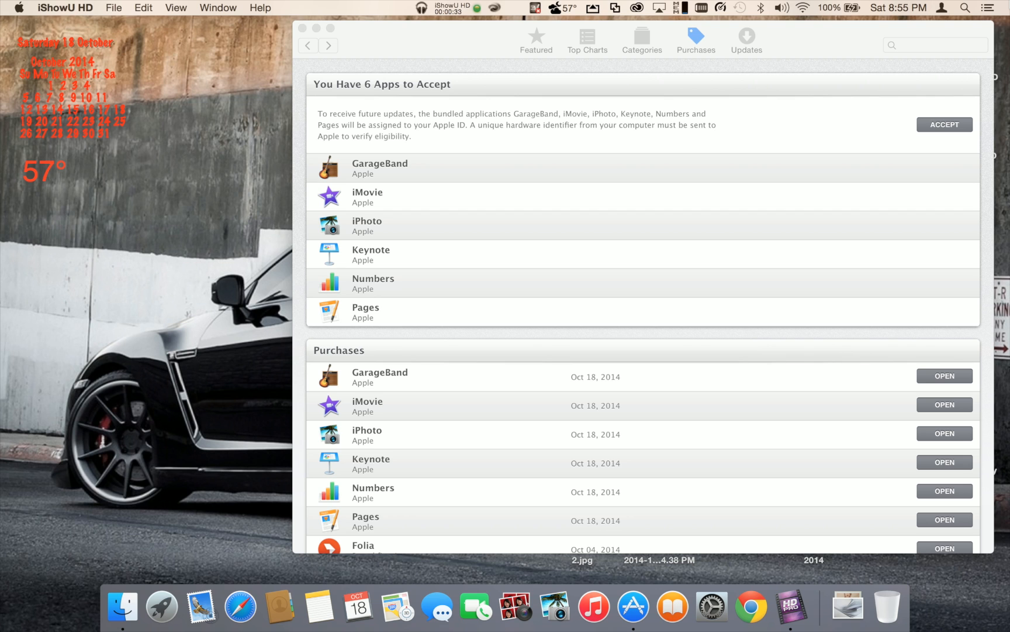
pyautogui.moveTo(1002, 13)
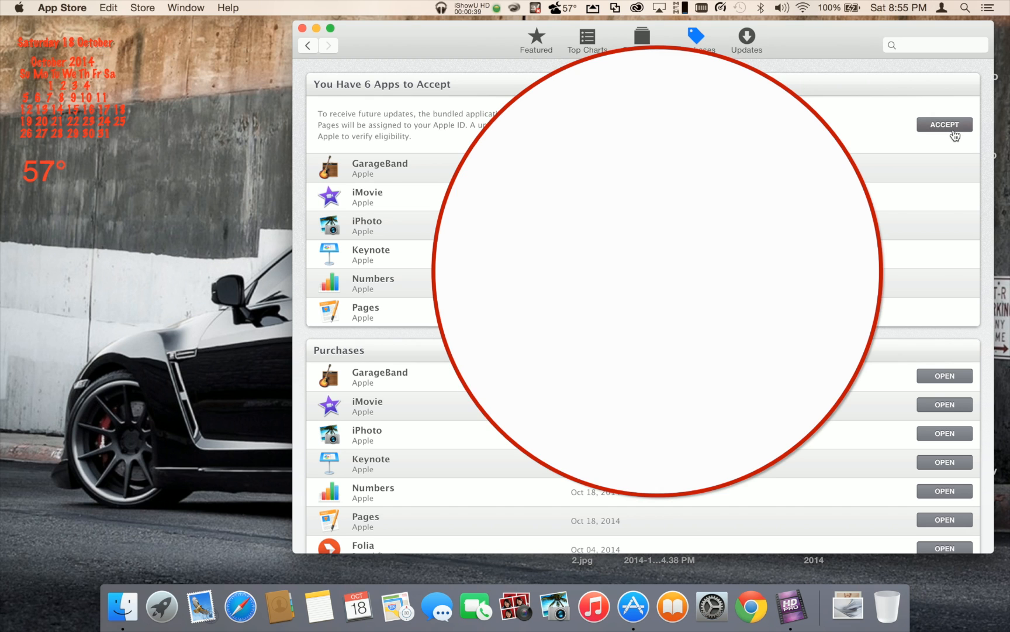
# - Accept the six bundled Apple apps and dismiss the repeated 'already been accepted' alerts
pyautogui.click(944, 124)
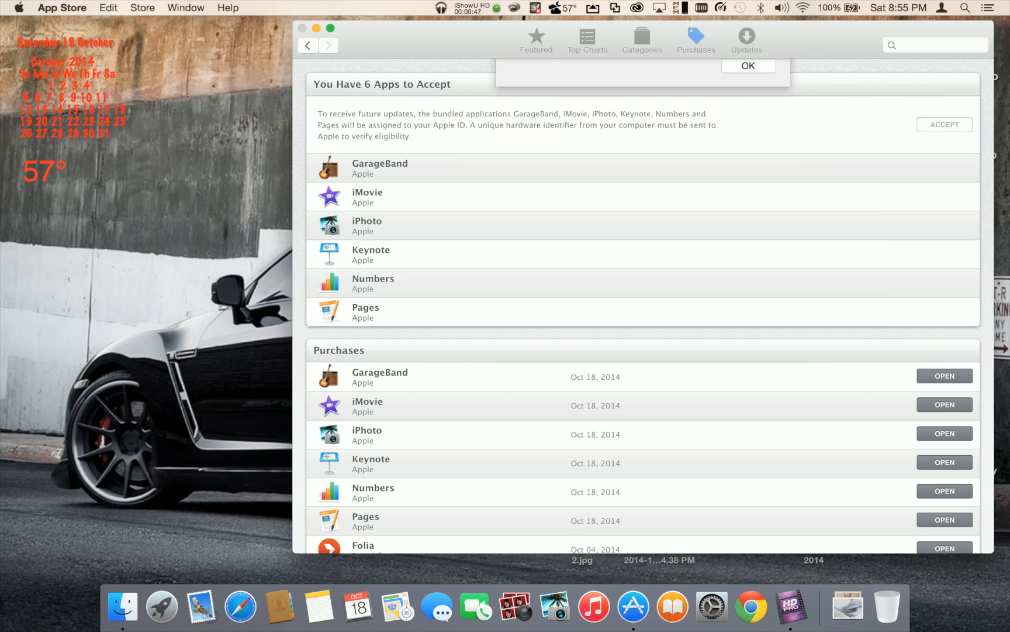
pyautogui.click(747, 66)
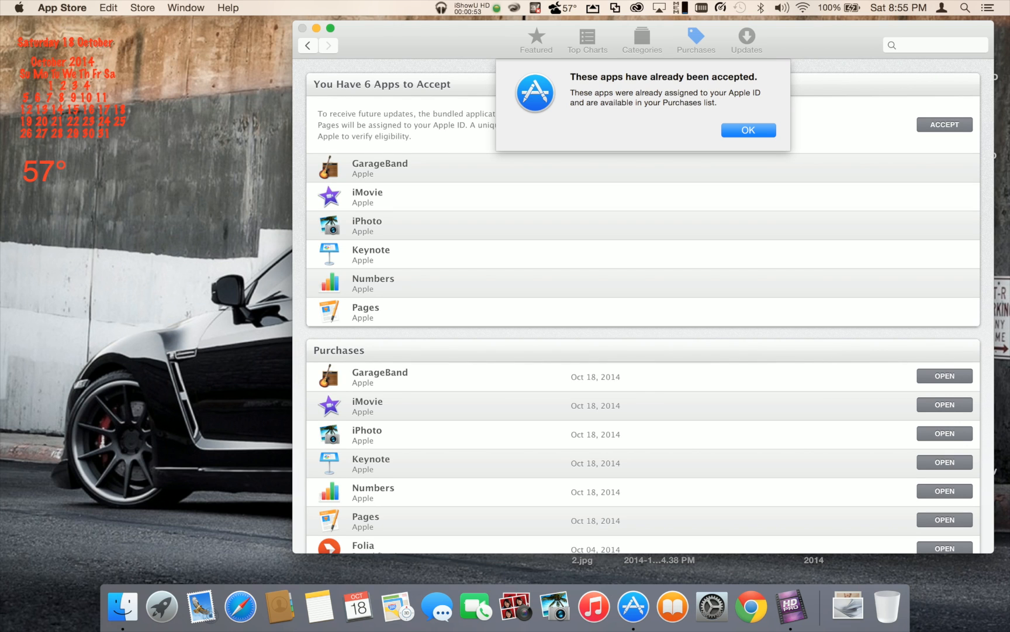
pyautogui.moveTo(997, 108)
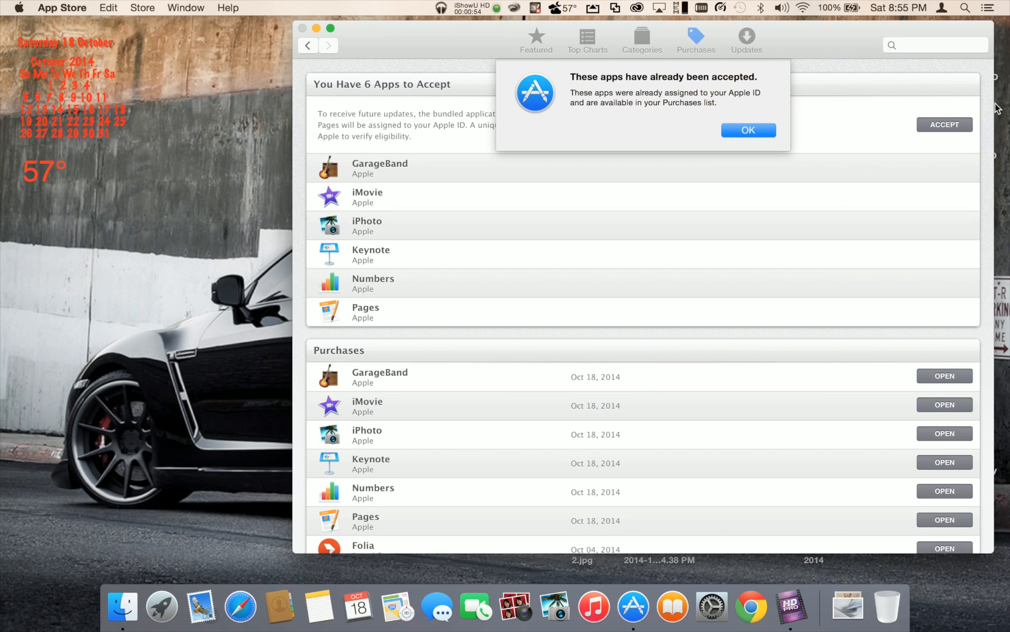
pyautogui.click(747, 130)
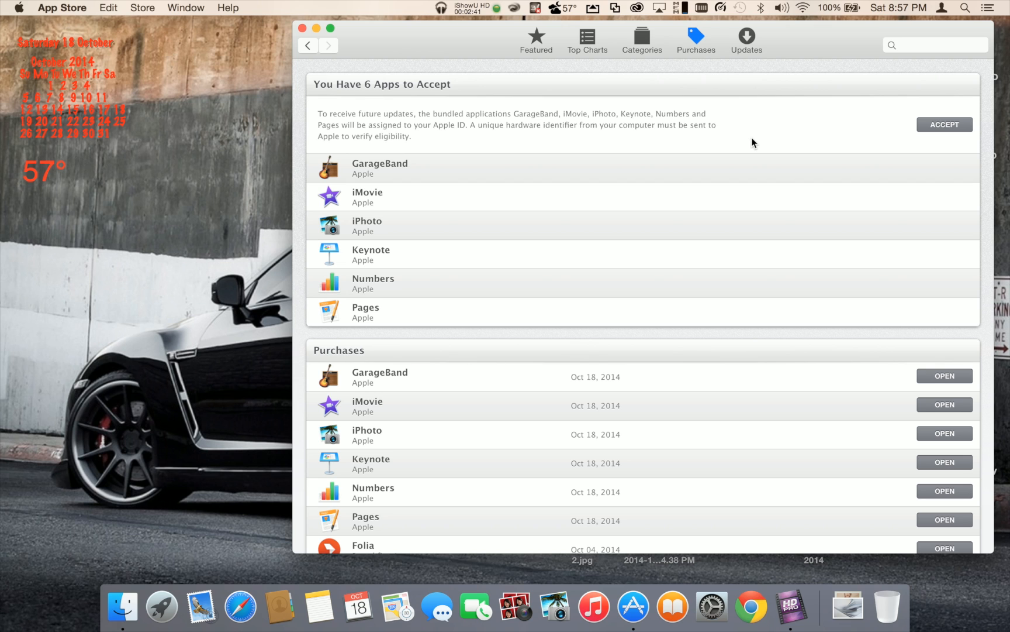
pyautogui.moveTo(764, 278)
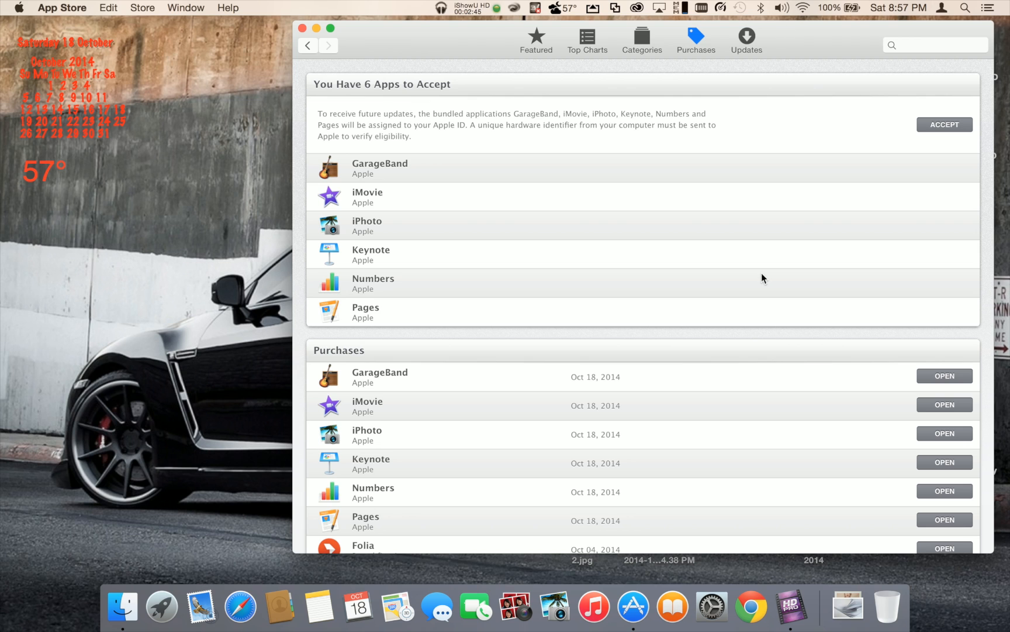